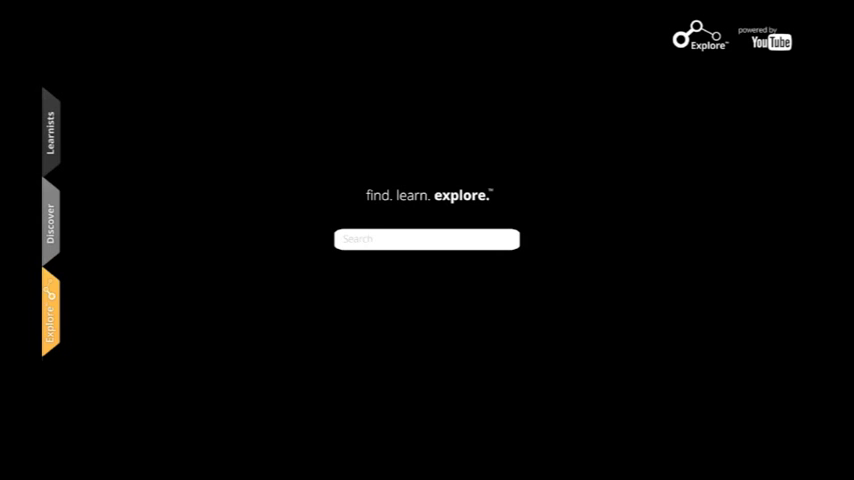
# Search Explore for 'Ed Sheeran' to list his songs.
pyautogui.write('Ed Sheeran')
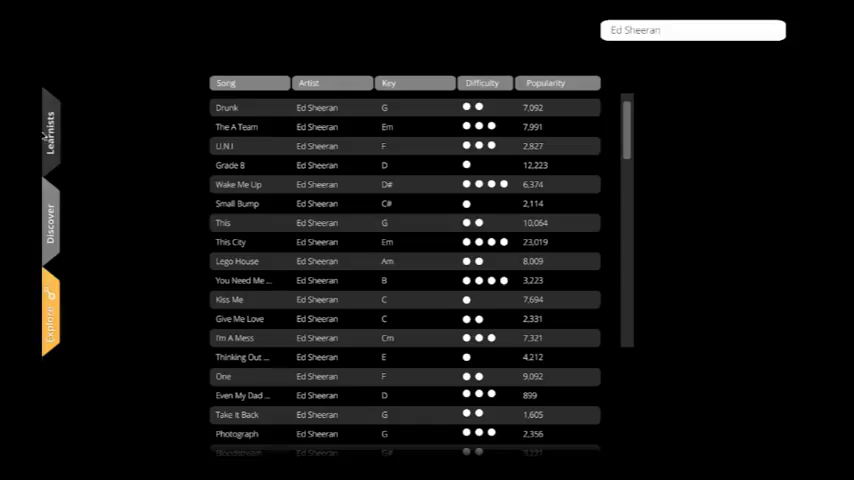
# Sort Ed Sheeran's song table by the Key column.
pyautogui.click(389, 83)
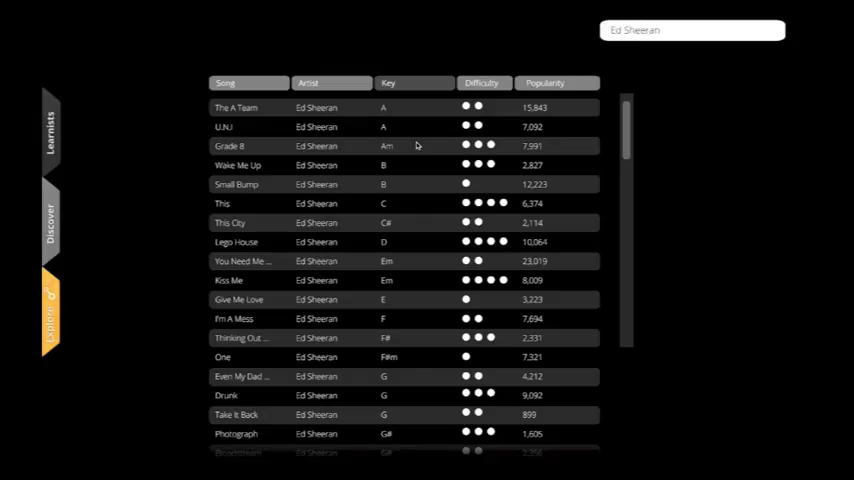
pyautogui.moveTo(285, 356)
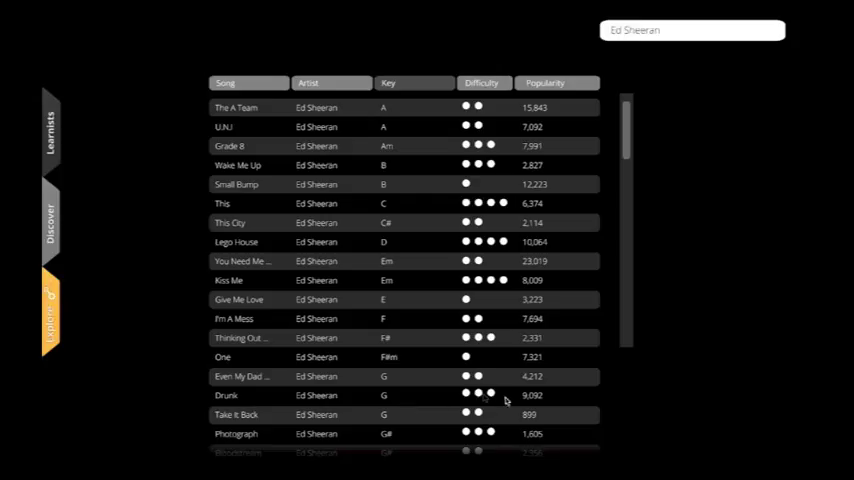
pyautogui.moveTo(490, 399)
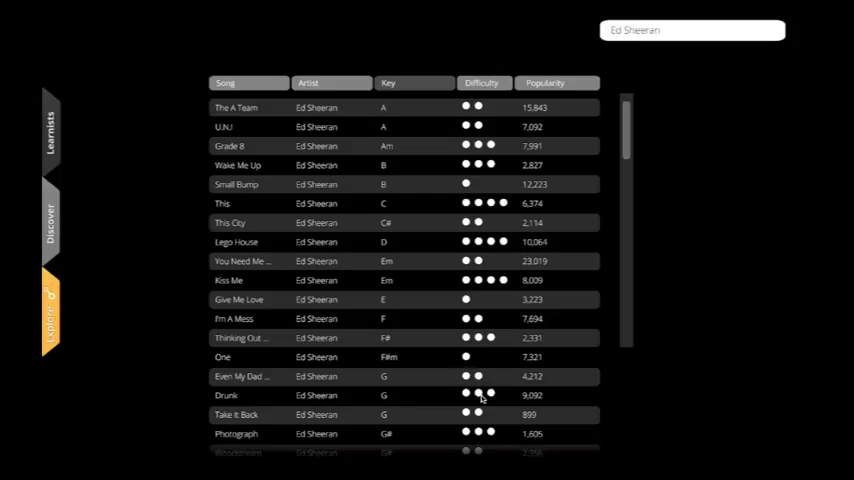
pyautogui.moveTo(335, 415)
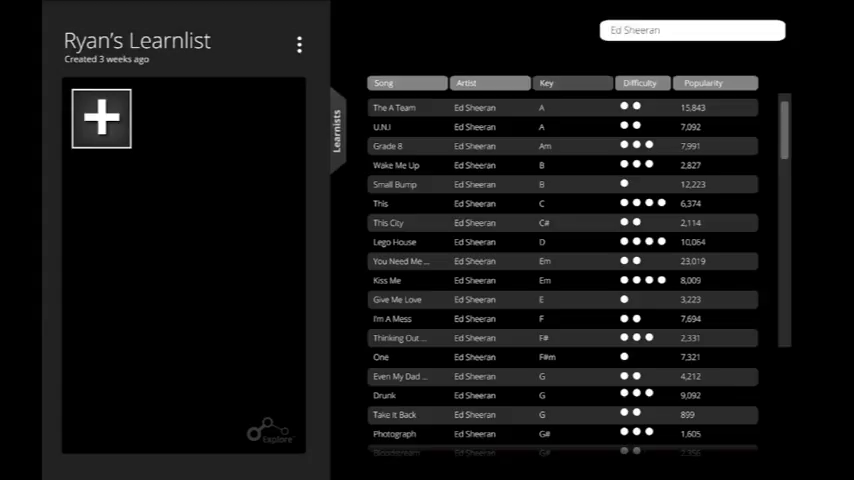
pyautogui.moveTo(428, 395)
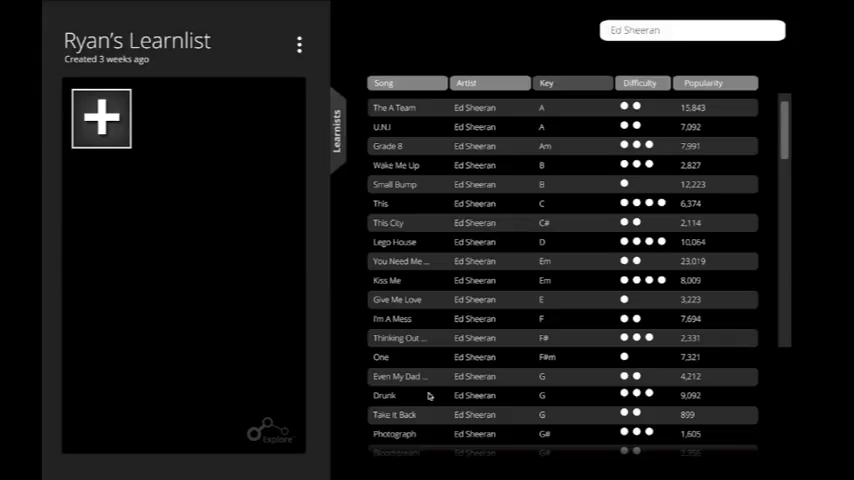
# Open the song page for 'Drunk' by Ed Sheeran.
pyautogui.click(384, 395)
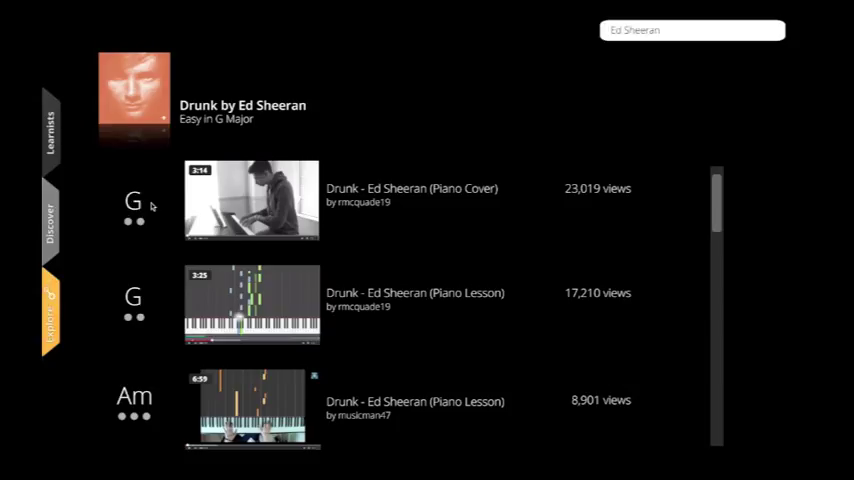
pyautogui.moveTo(148, 203)
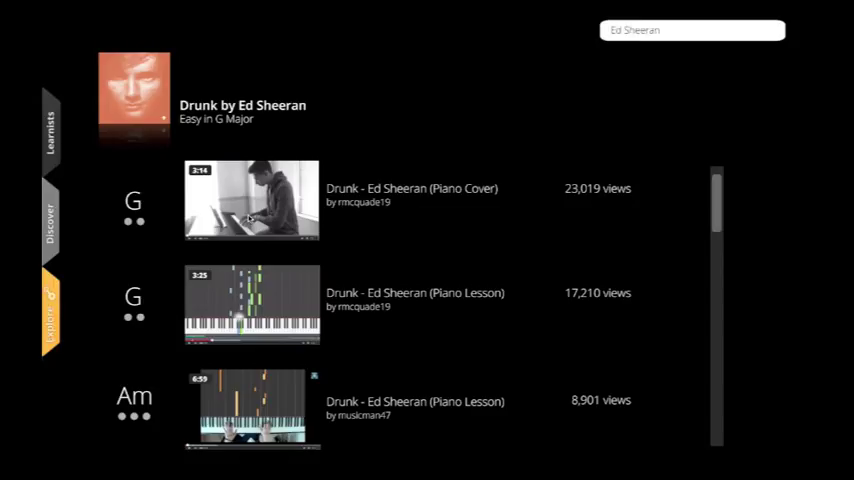
pyautogui.moveTo(248, 218)
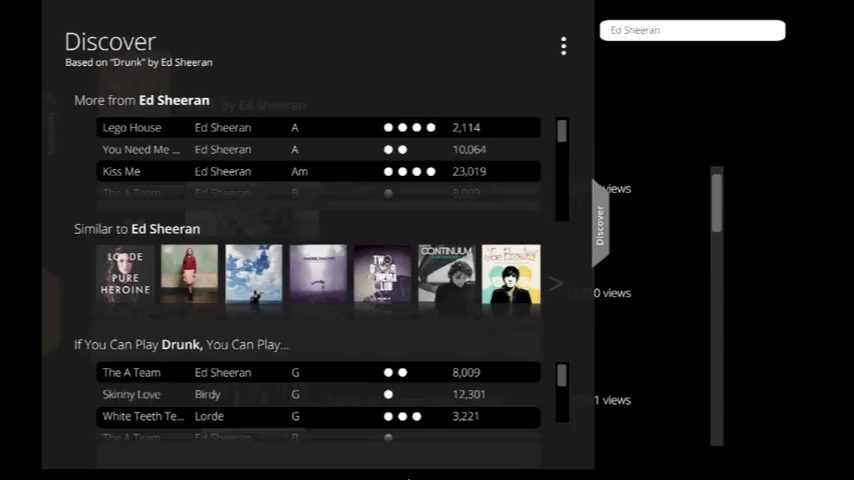
pyautogui.moveTo(92, 366)
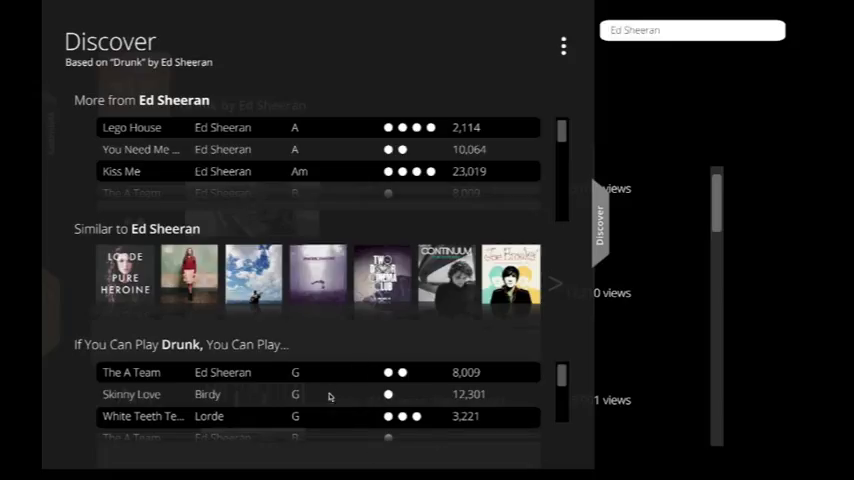
pyautogui.moveTo(264, 363)
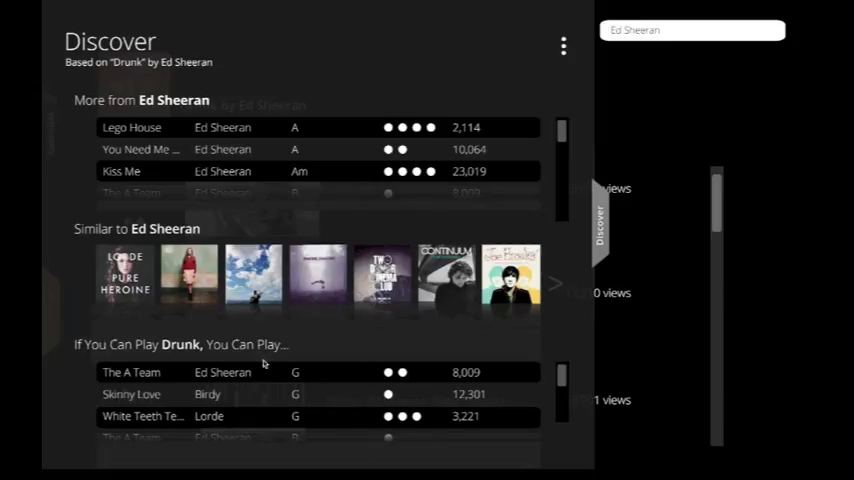
pyautogui.moveTo(397, 392)
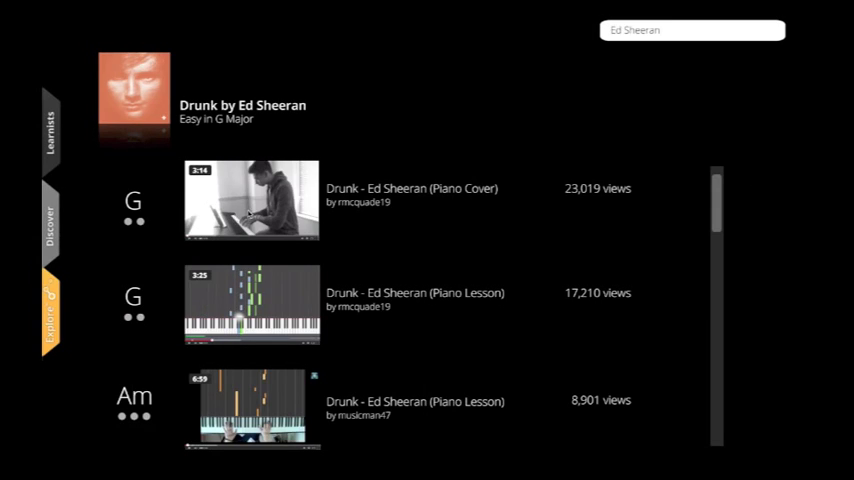
# Open the 'Drunk - Ed Sheeran (Piano Cover)' video with its chord chart.
pyautogui.click(251, 200)
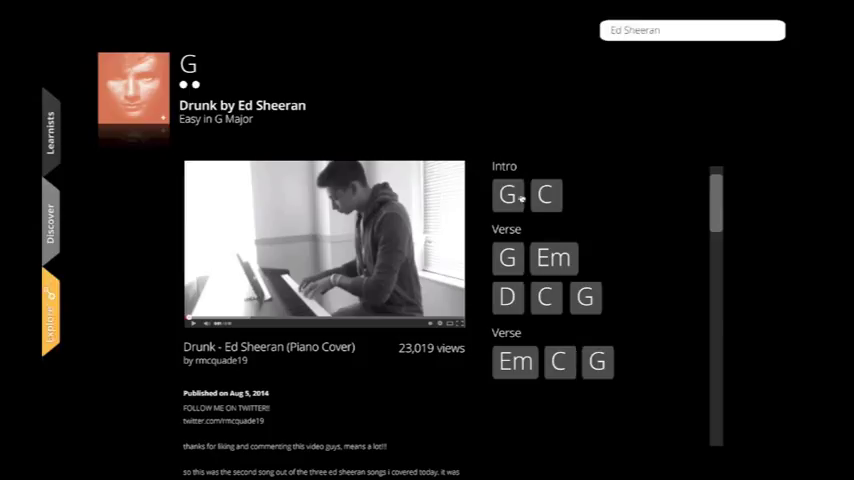
pyautogui.moveTo(507, 195)
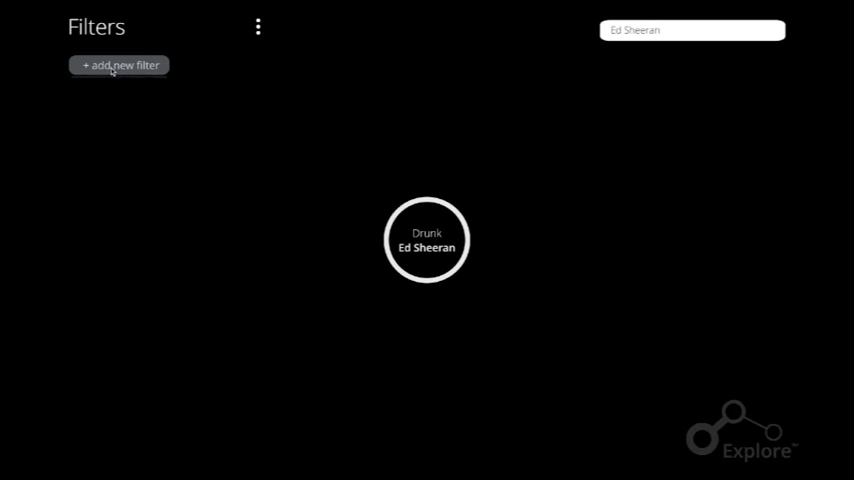
# Apply an 'Artists like Ed Sheeran' filter to the Explore graph.
pyautogui.click(119, 65)
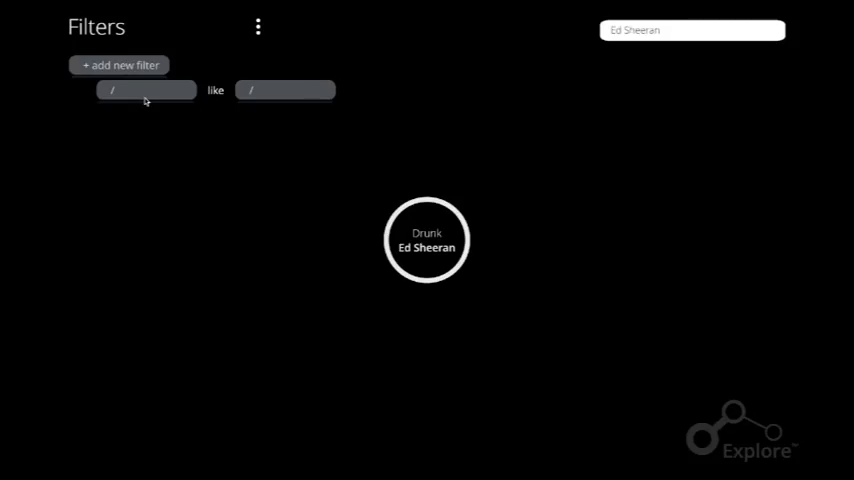
pyautogui.click(146, 90)
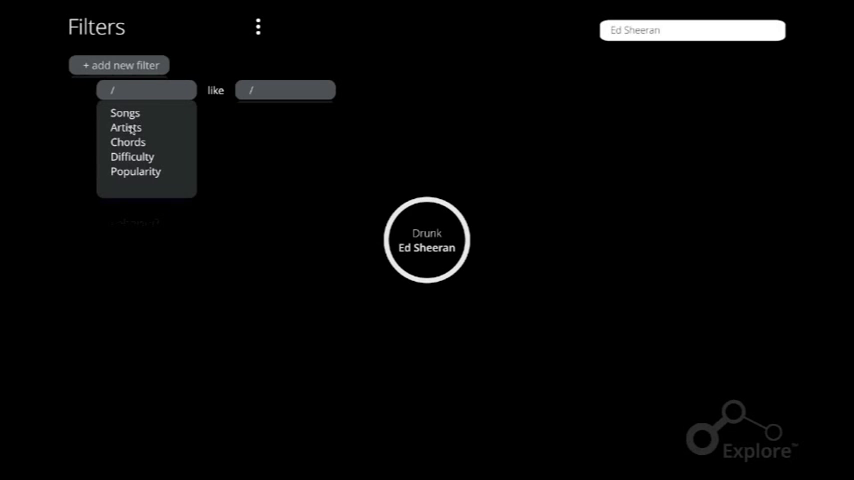
pyautogui.click(126, 127)
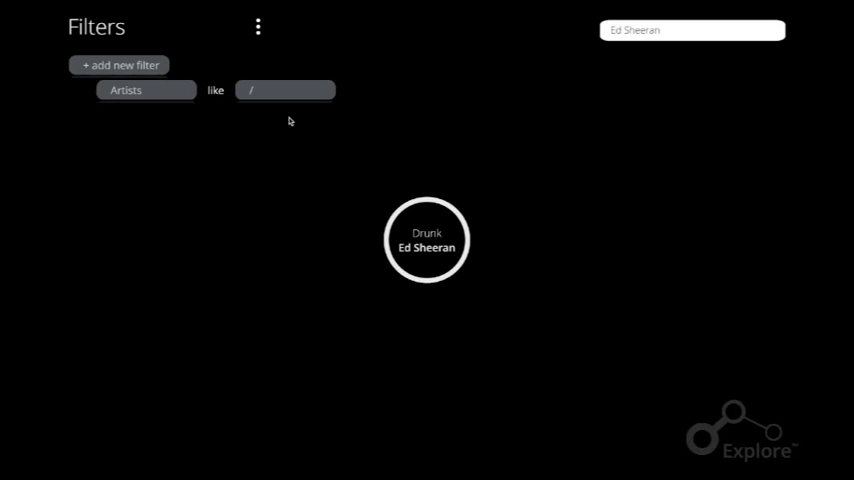
pyautogui.click(285, 90)
pyautogui.write('Ed Sheeran')
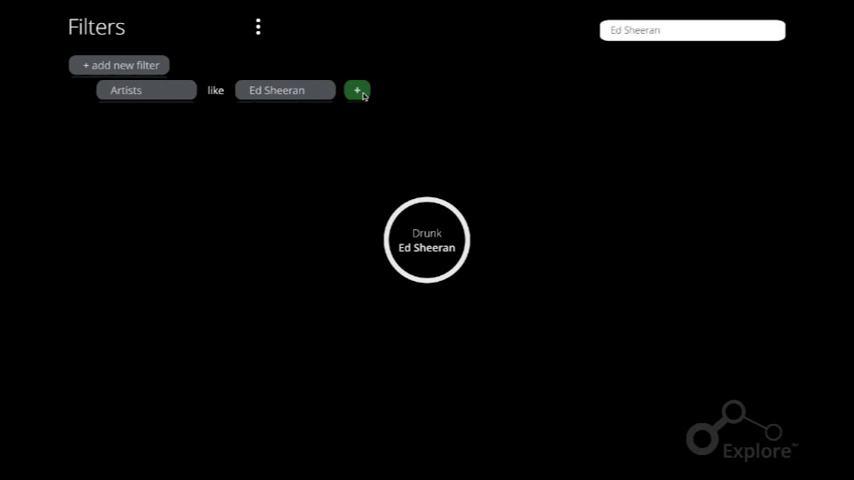
pyautogui.click(357, 89)
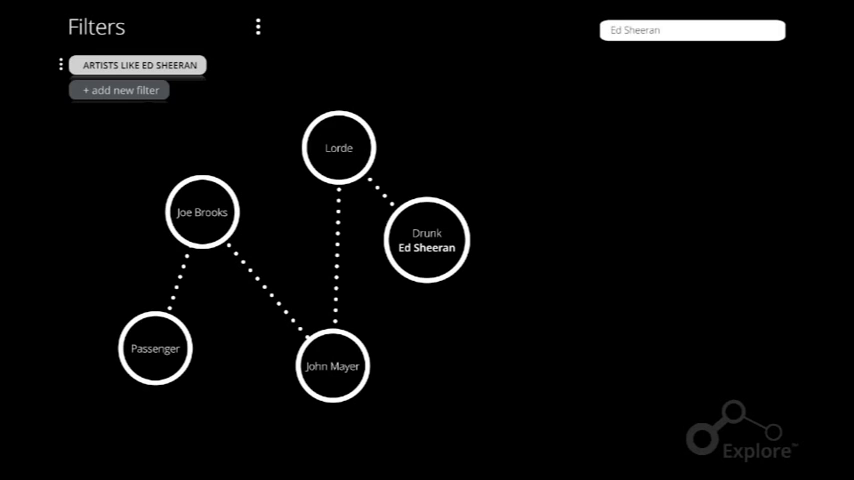
pyautogui.moveTo(257, 70)
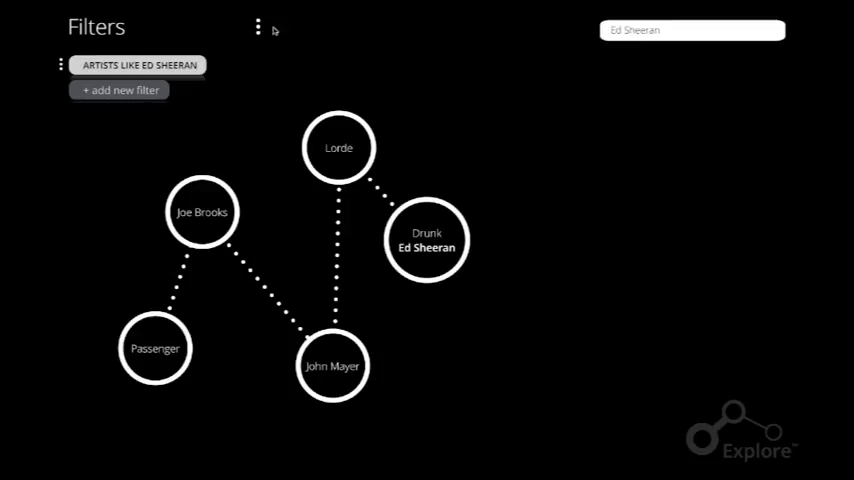
pyautogui.moveTo(258, 107)
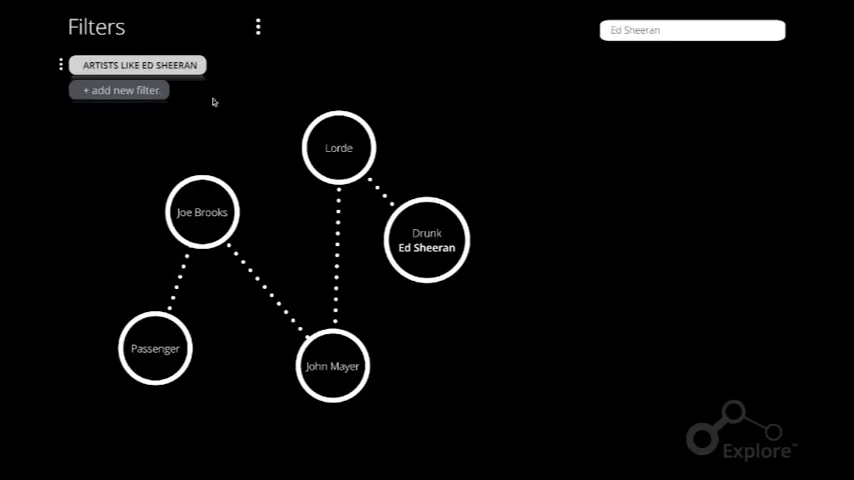
# Add a second filter for songs like 'Drunk'.
pyautogui.click(119, 90)
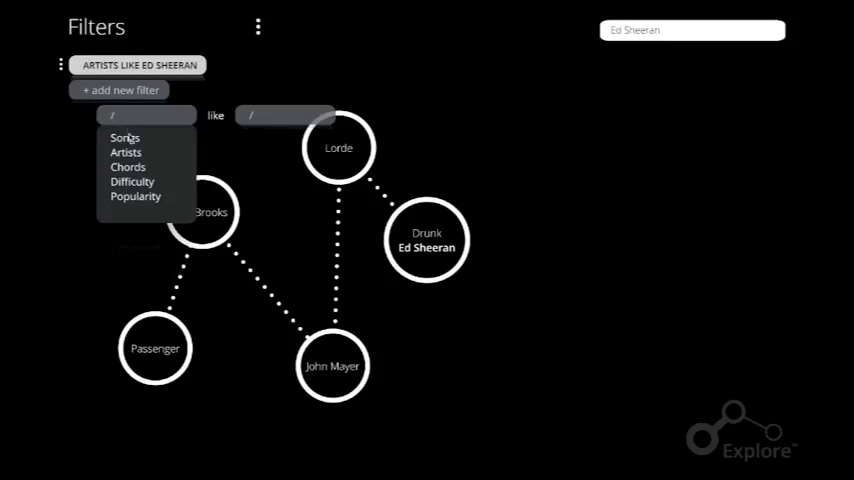
pyautogui.click(124, 137)
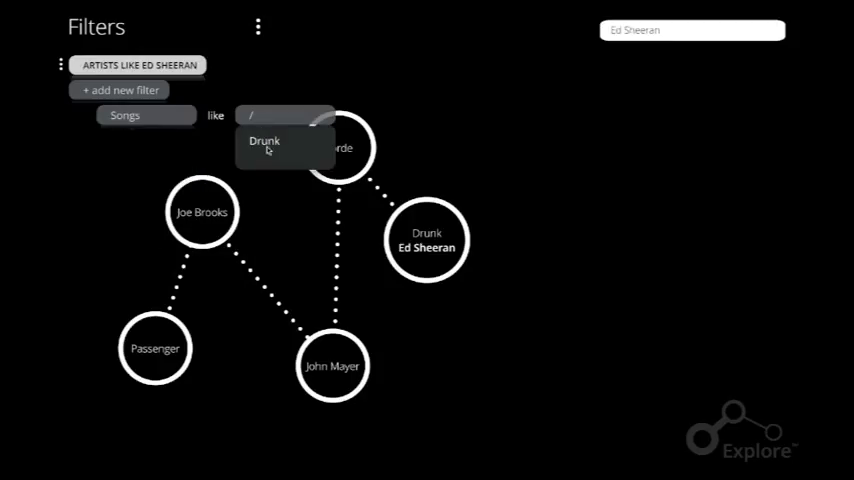
pyautogui.click(264, 141)
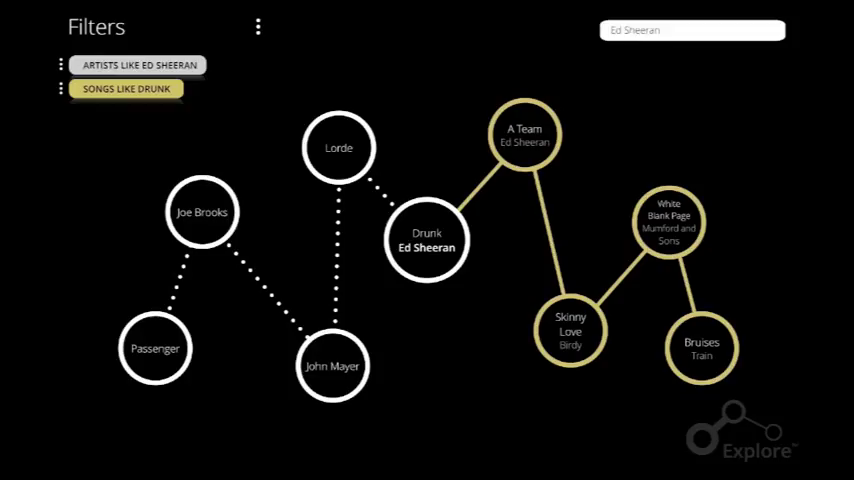
pyautogui.moveTo(611, 407)
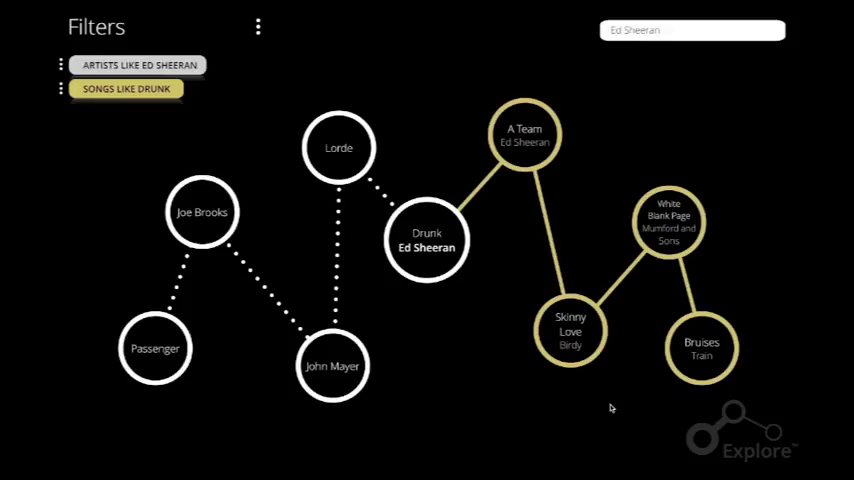
pyautogui.moveTo(237, 177)
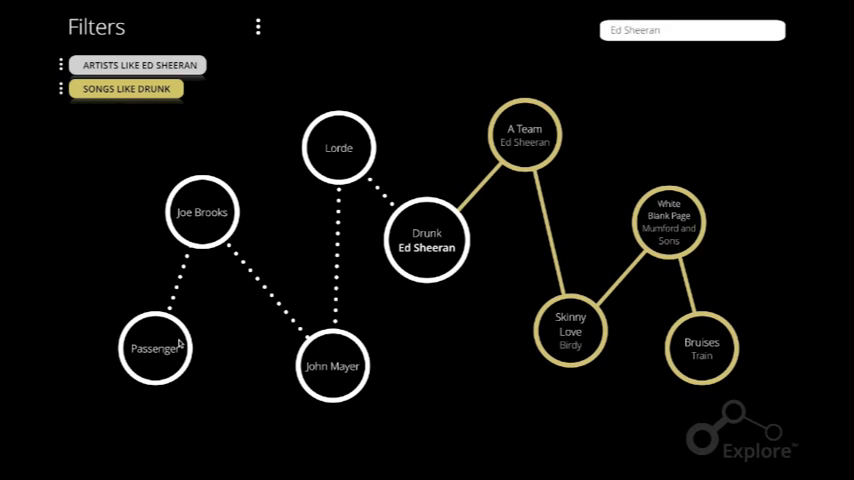
pyautogui.moveTo(642, 94)
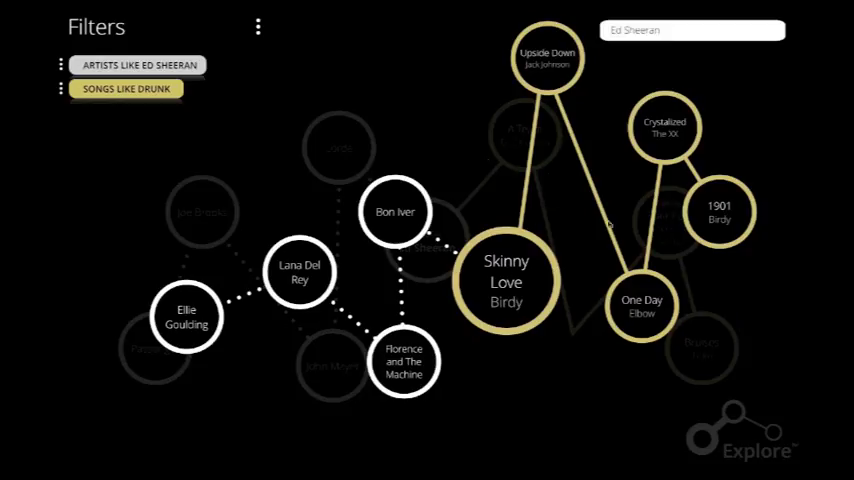
pyautogui.moveTo(518, 276)
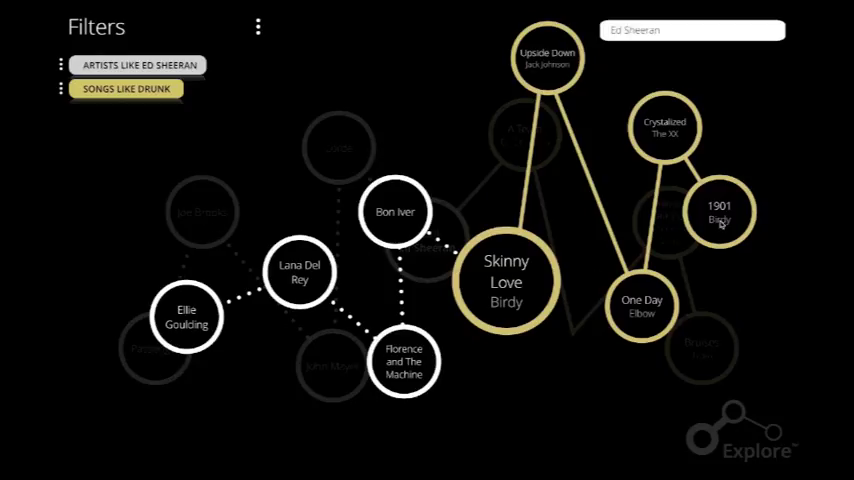
pyautogui.moveTo(54, 11)
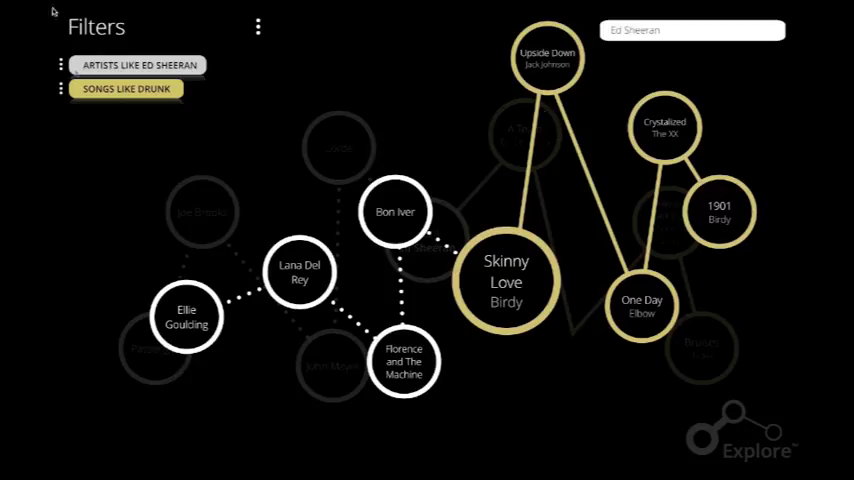